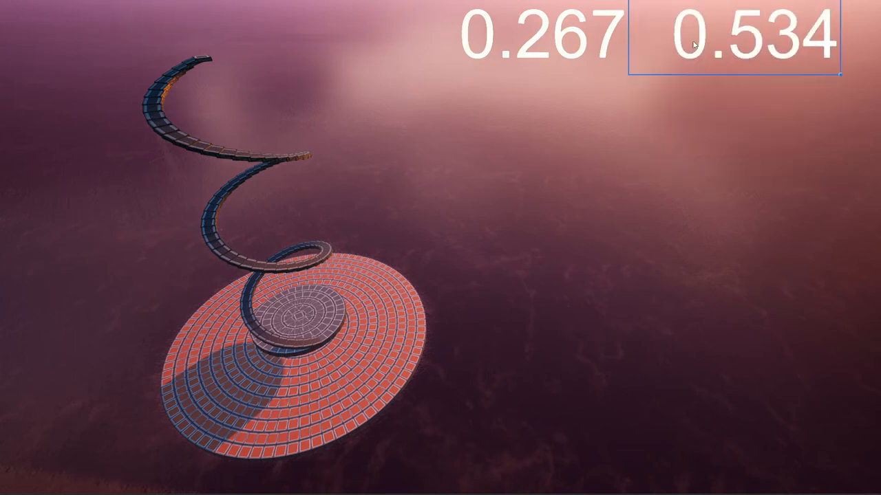
# - View the Copy-Paste settings in the Area Actions window with offsets and rotation at zero
pyautogui.rightClick(736, 39)
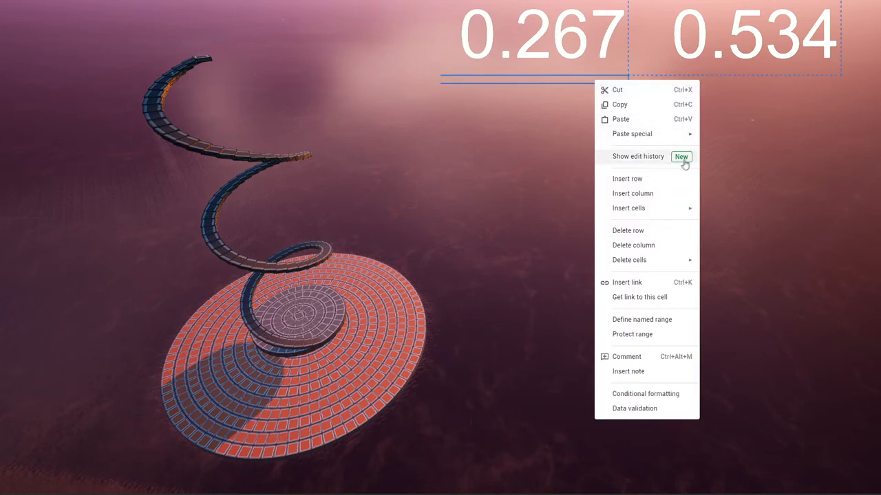
pyautogui.click(619, 118)
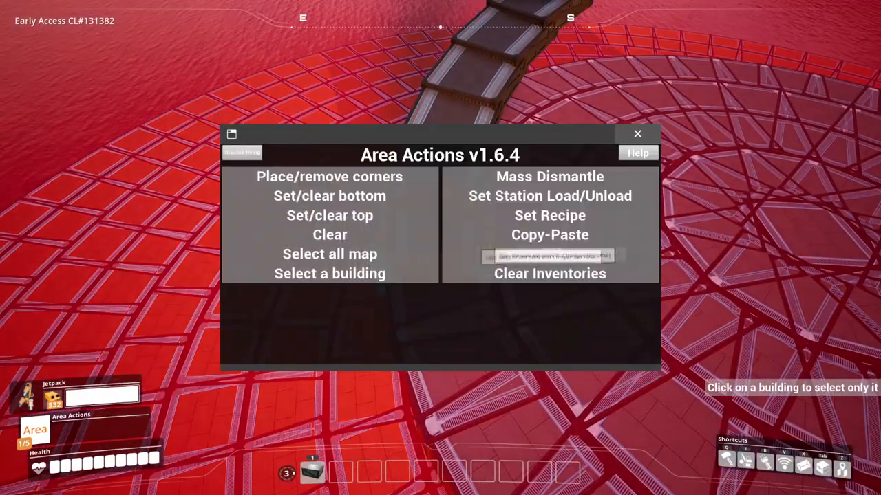
pyautogui.click(636, 134)
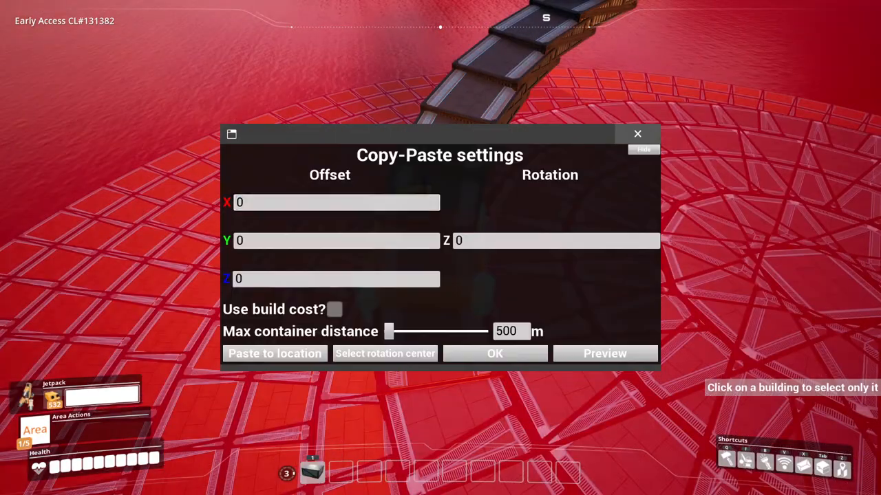
pyautogui.click(636, 134)
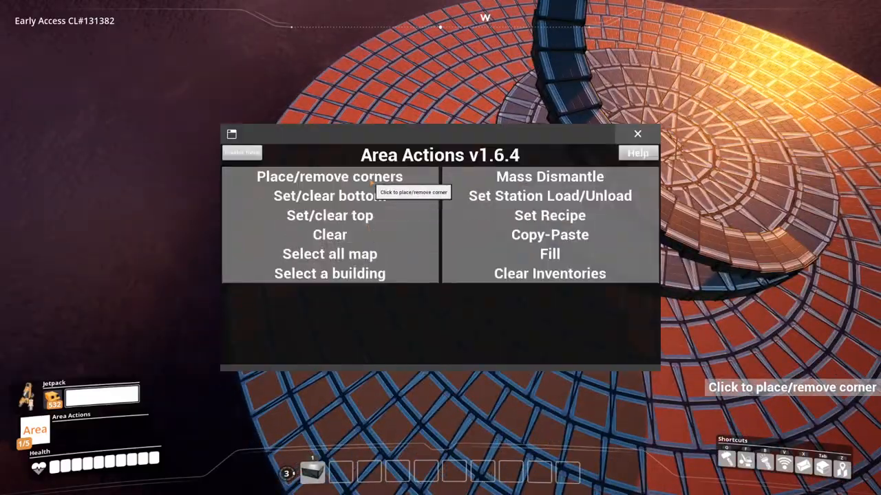
# - Copy the 94-building helix with Z rotation 180° and dismiss the copy-complete confirmation
pyautogui.click(636, 134)
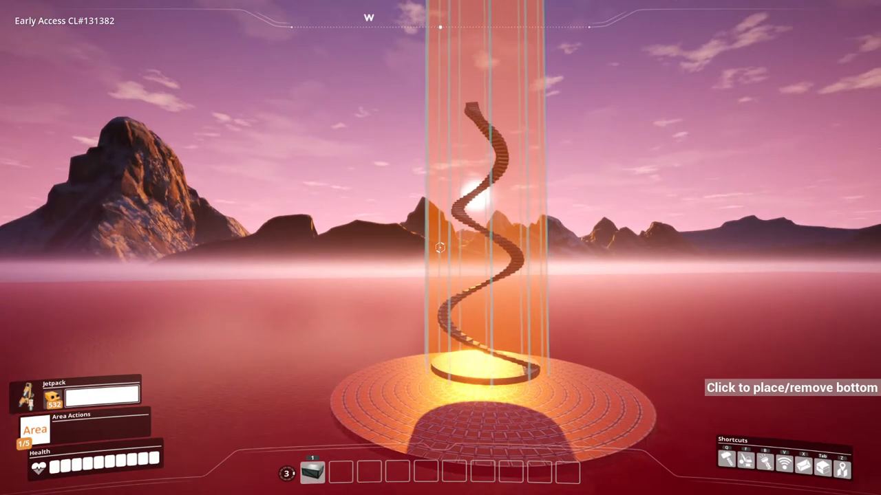
pyautogui.click(35, 429)
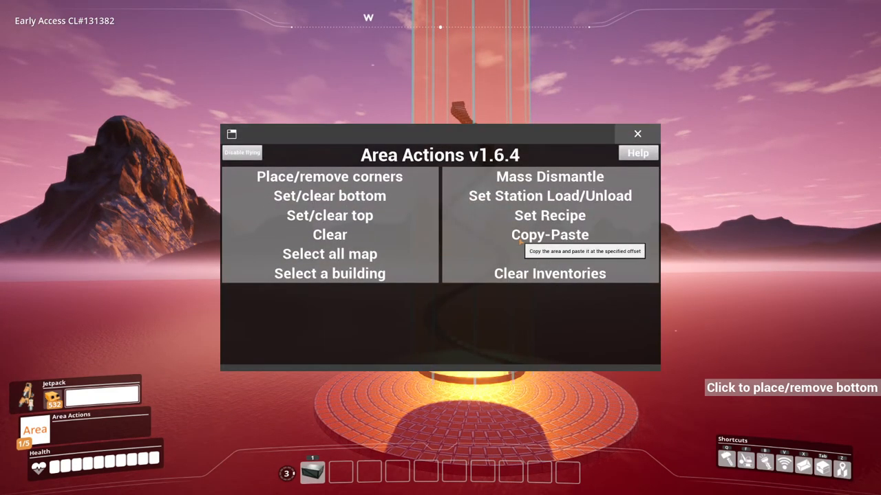
pyautogui.click(549, 233)
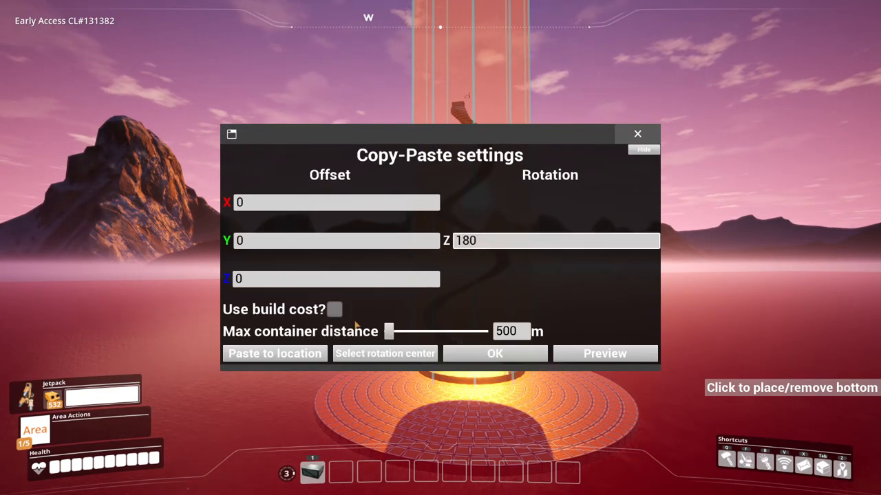
pyautogui.click(495, 352)
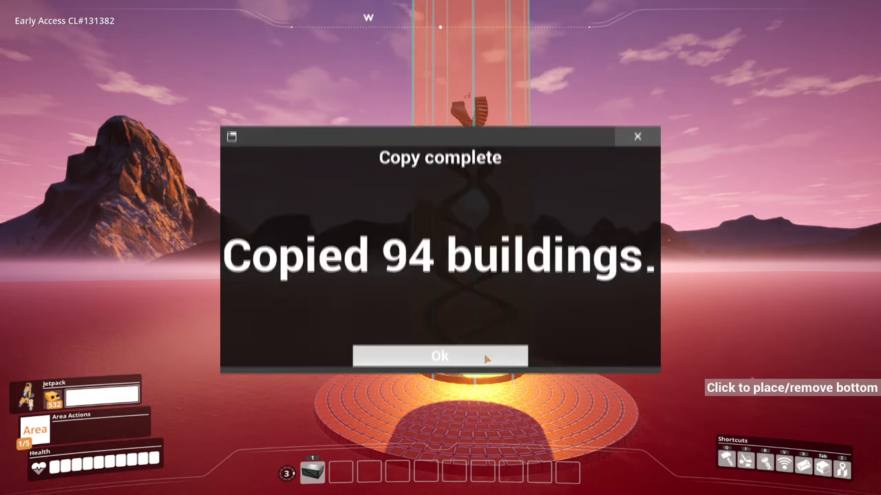
pyautogui.click(440, 355)
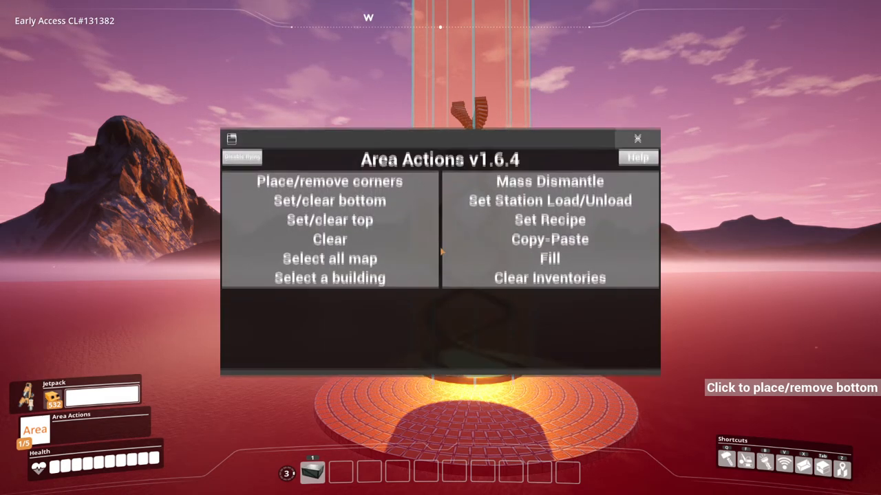